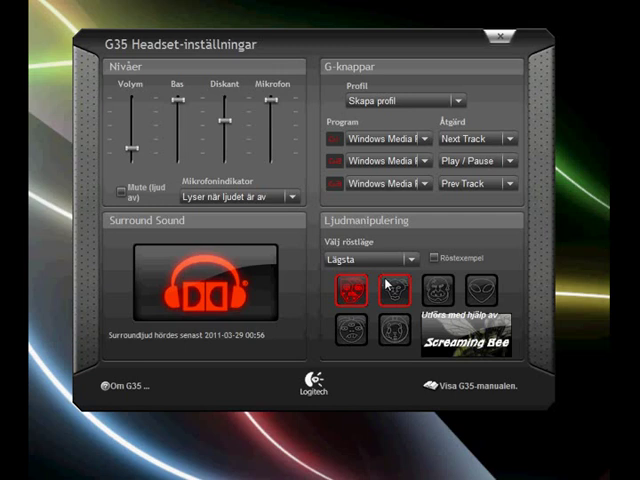
# Step: Select the second voice-morphing preset icon with pitch at Lägsta
pyautogui.click(393, 293)
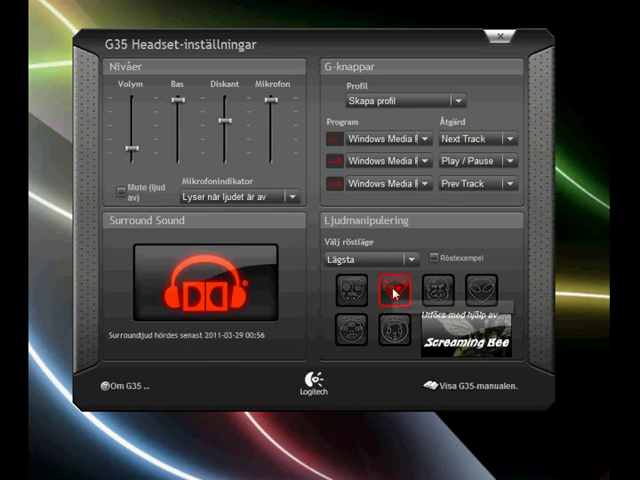
pyautogui.click(393, 291)
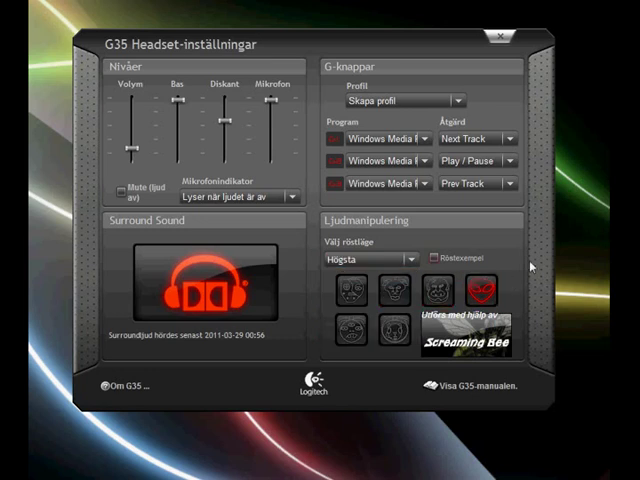
pyautogui.moveTo(438, 293)
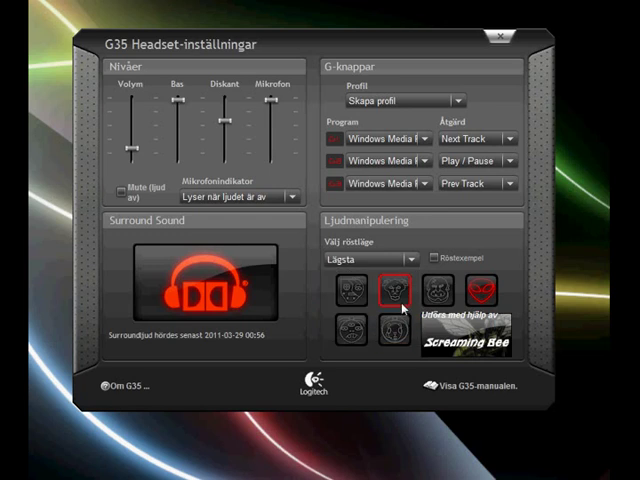
# Step: Switch back to the second voice preset at Lägsta pitch
pyautogui.click(445, 290)
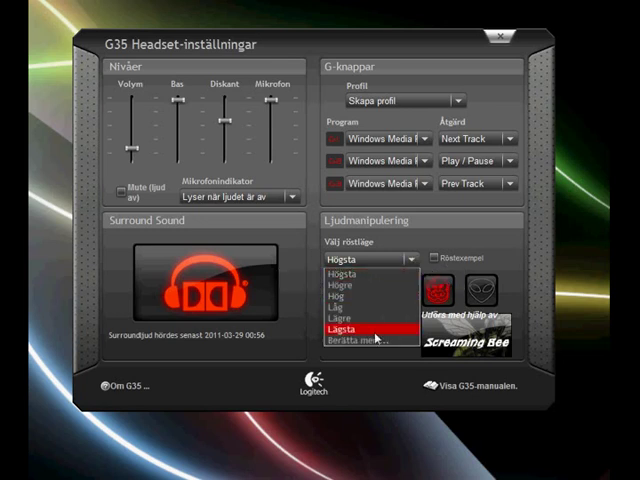
# Step: Choose Lägsta as the voice pitch level in the Välj röstläge dropdown
pyautogui.click(353, 328)
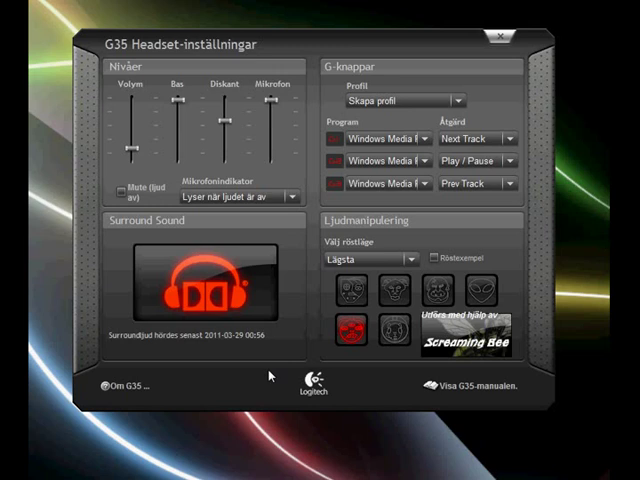
pyautogui.moveTo(287, 363)
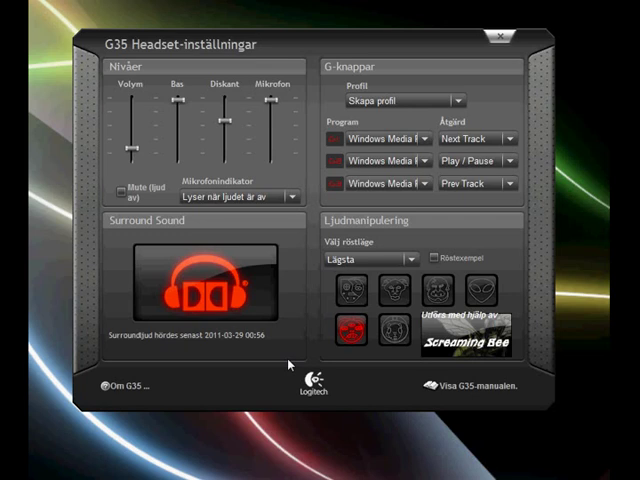
pyautogui.moveTo(388, 335)
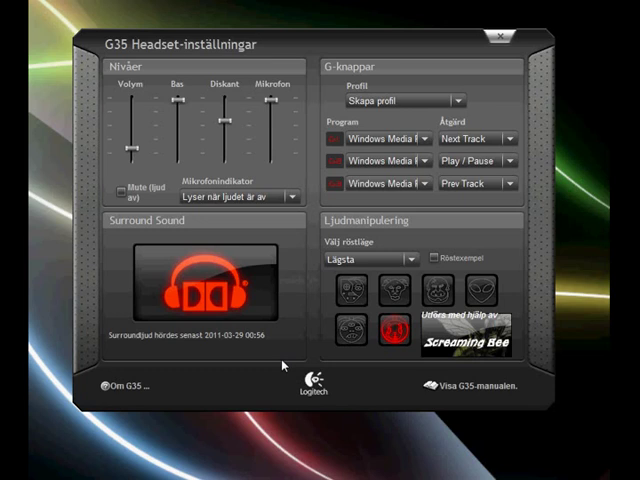
pyautogui.moveTo(293, 355)
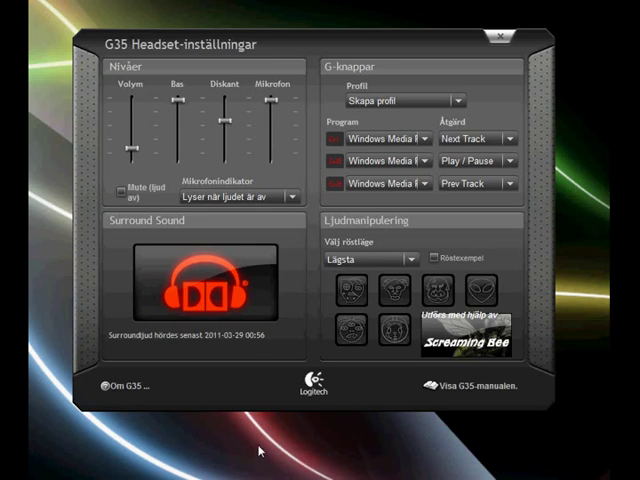
pyautogui.moveTo(258, 450)
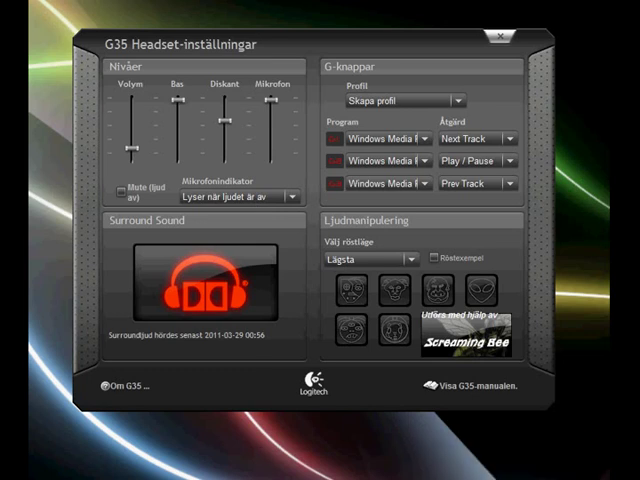